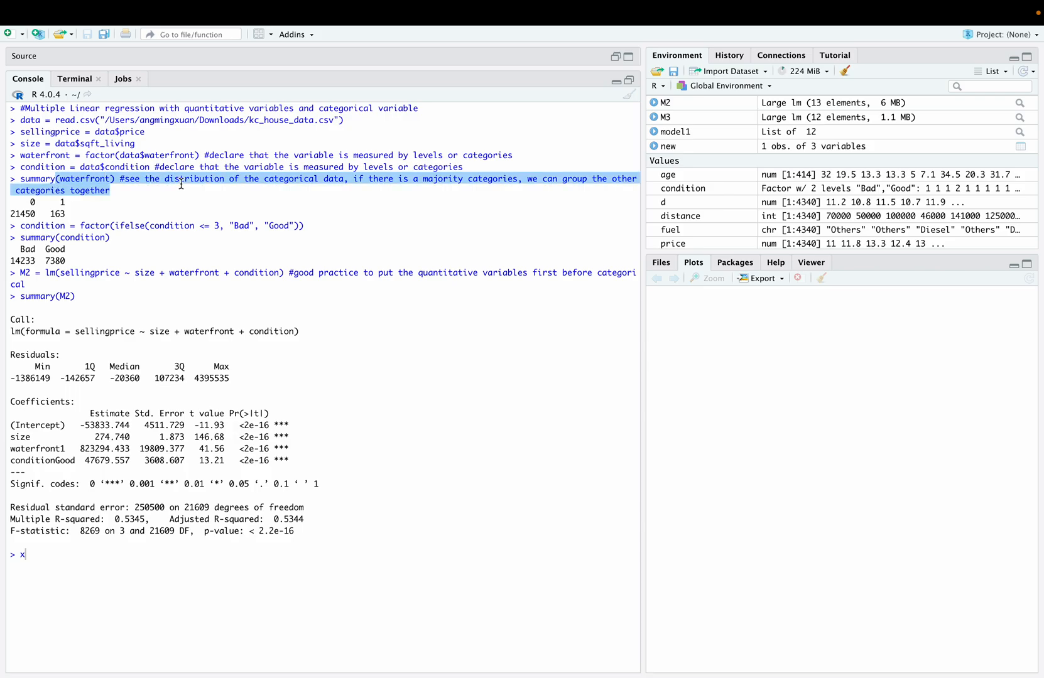
Step: Highlight sellingprice, size, waterfront and condition in the M2 regression formula
{"action": "left_click", "coordinate": [226, 181]}
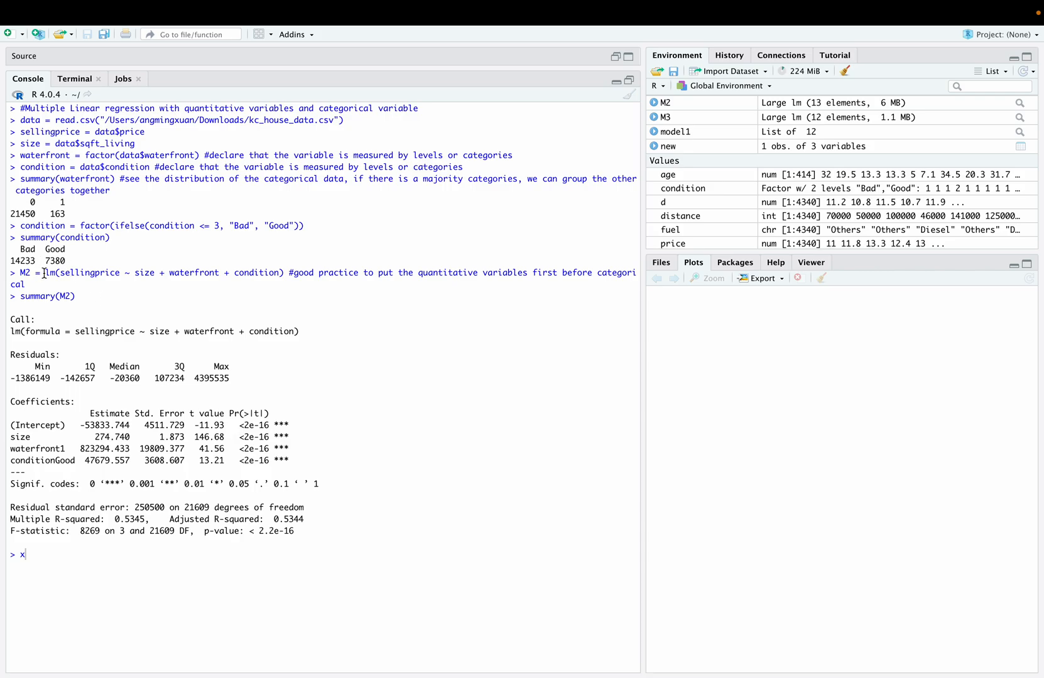
{"action": "double_click", "coordinate": [88, 272]}
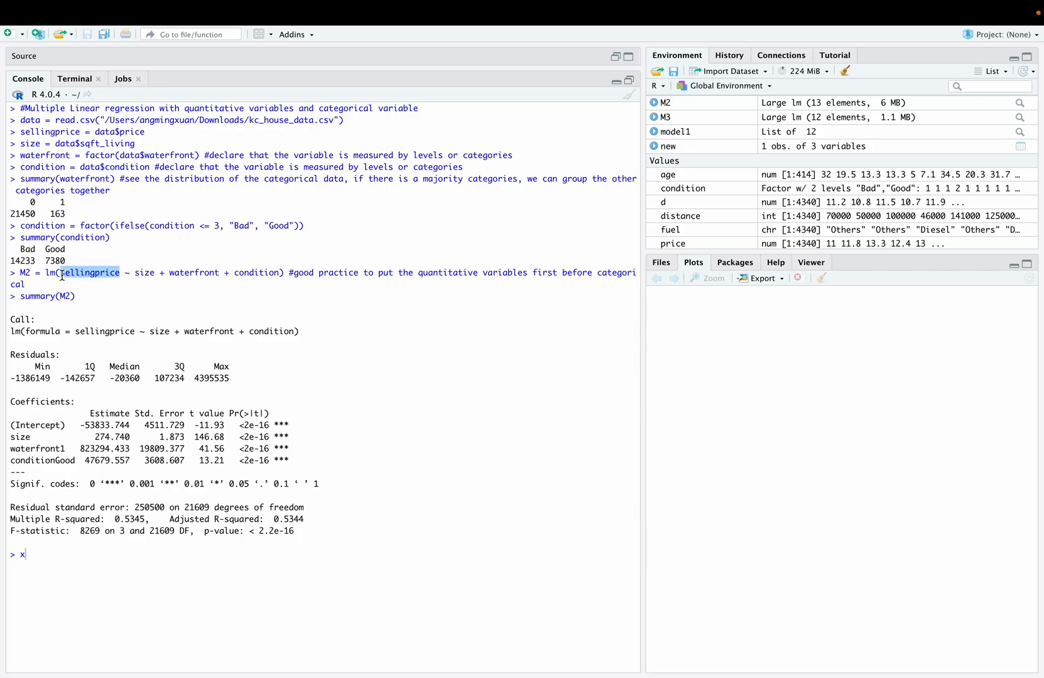
{"action": "mouse_move", "coordinate": [109, 279]}
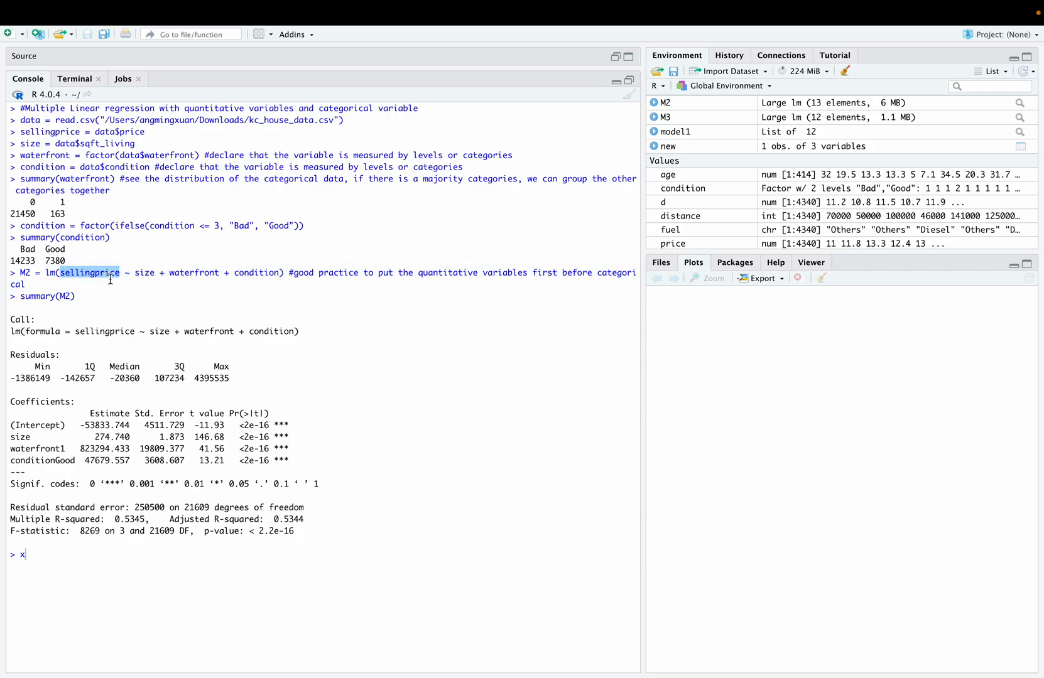
{"action": "double_click", "coordinate": [144, 273]}
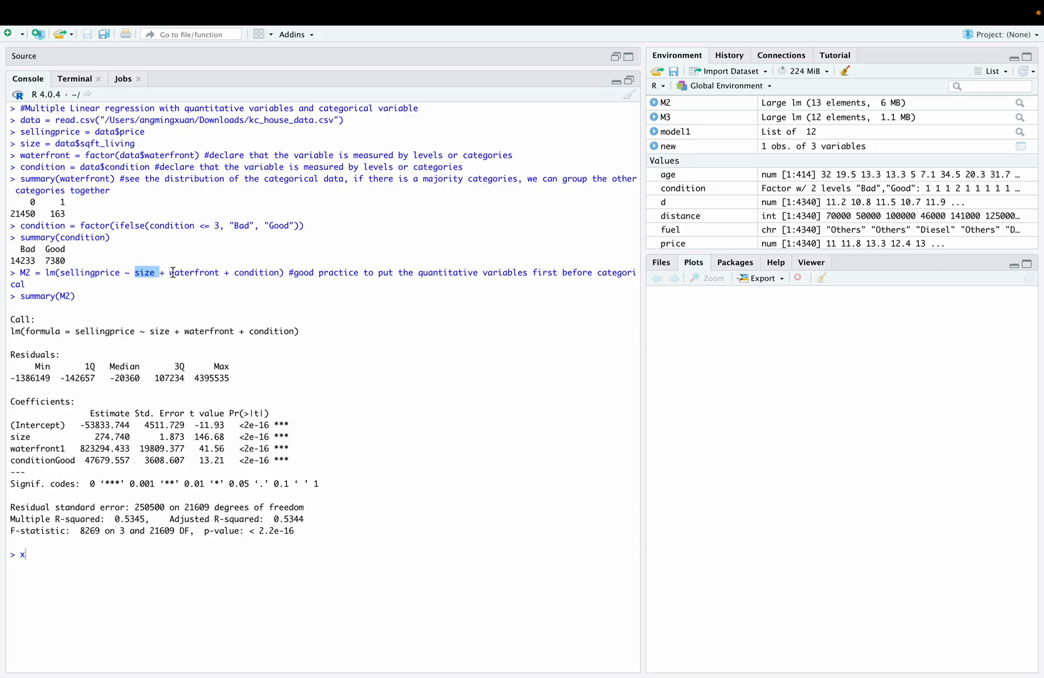
{"action": "double_click", "coordinate": [193, 272]}
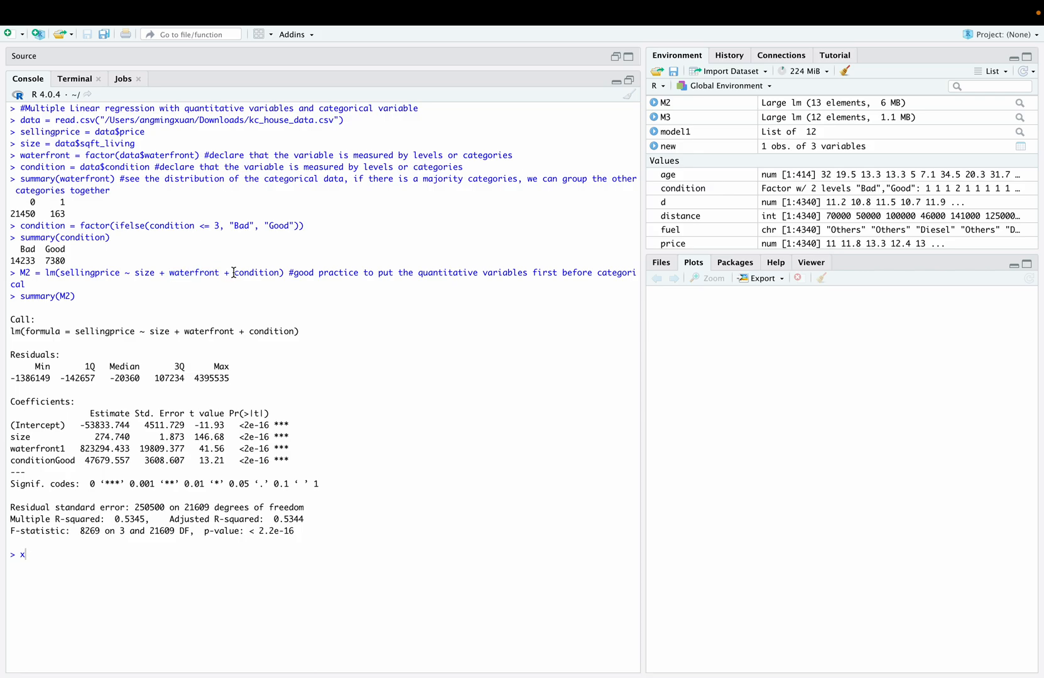
{"action": "double_click", "coordinate": [257, 272]}
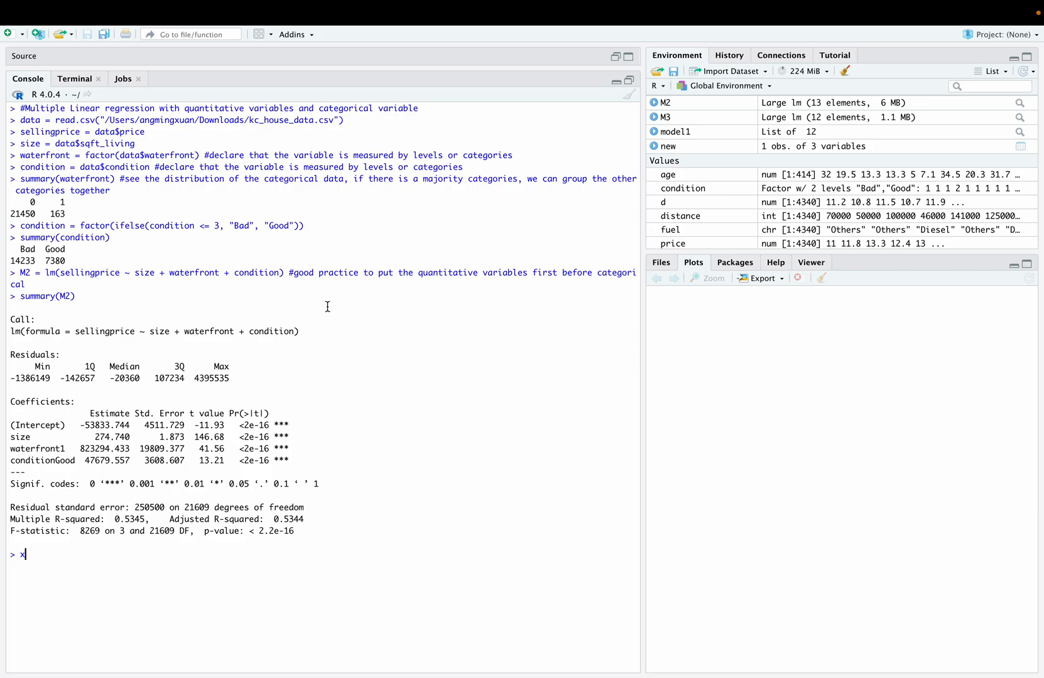
{"action": "mouse_move", "coordinate": [81, 426]}
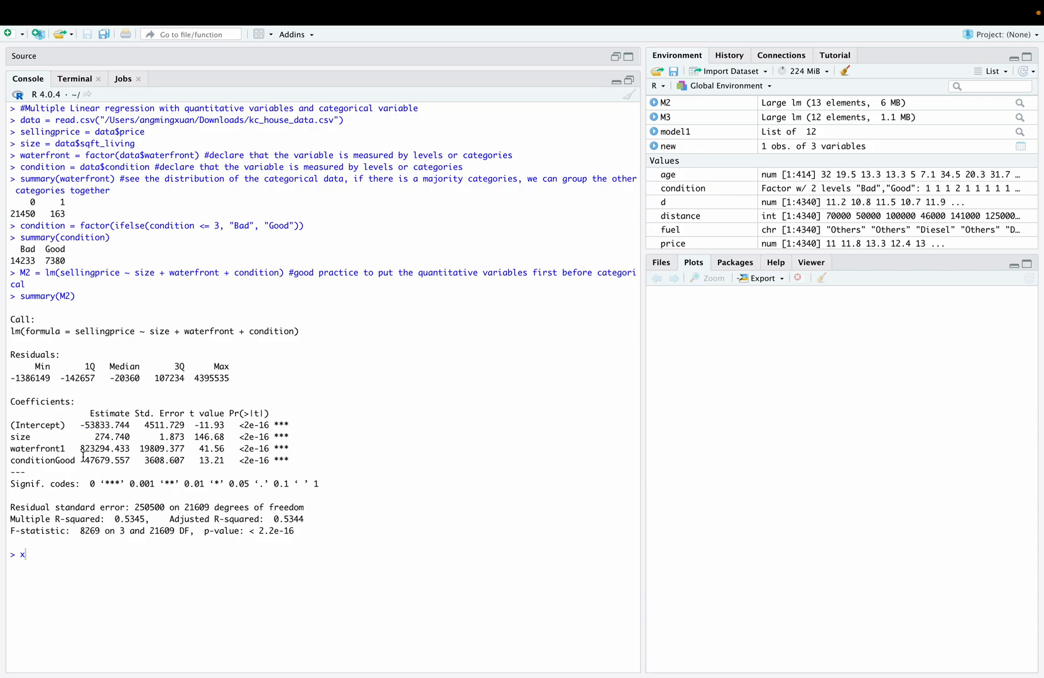
Step: Highlight the conditionGood and waterfront1 estimates, then delete the stray x at the prompt
{"action": "double_click", "coordinate": [100, 436]}
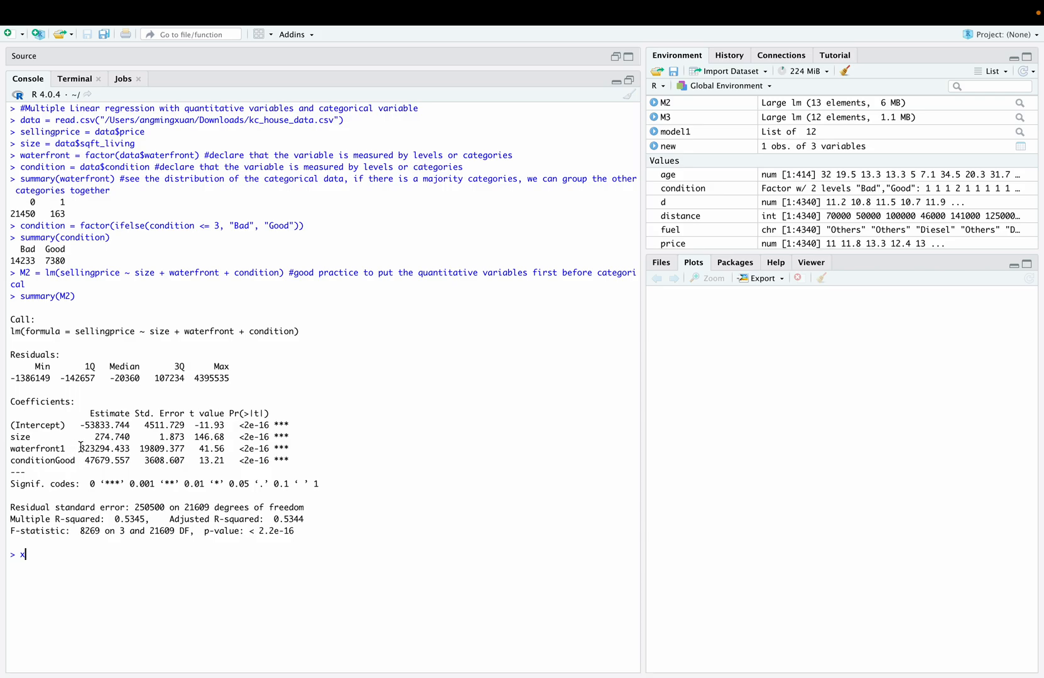
{"action": "double_click", "coordinate": [93, 449]}
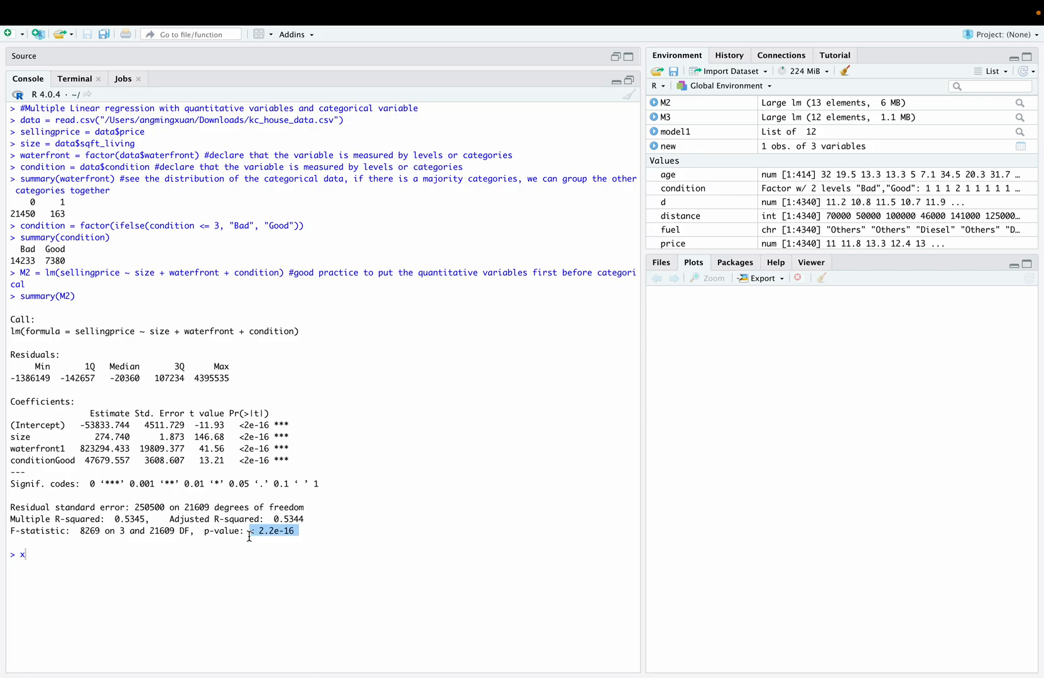
{"action": "mouse_move", "coordinate": [247, 548]}
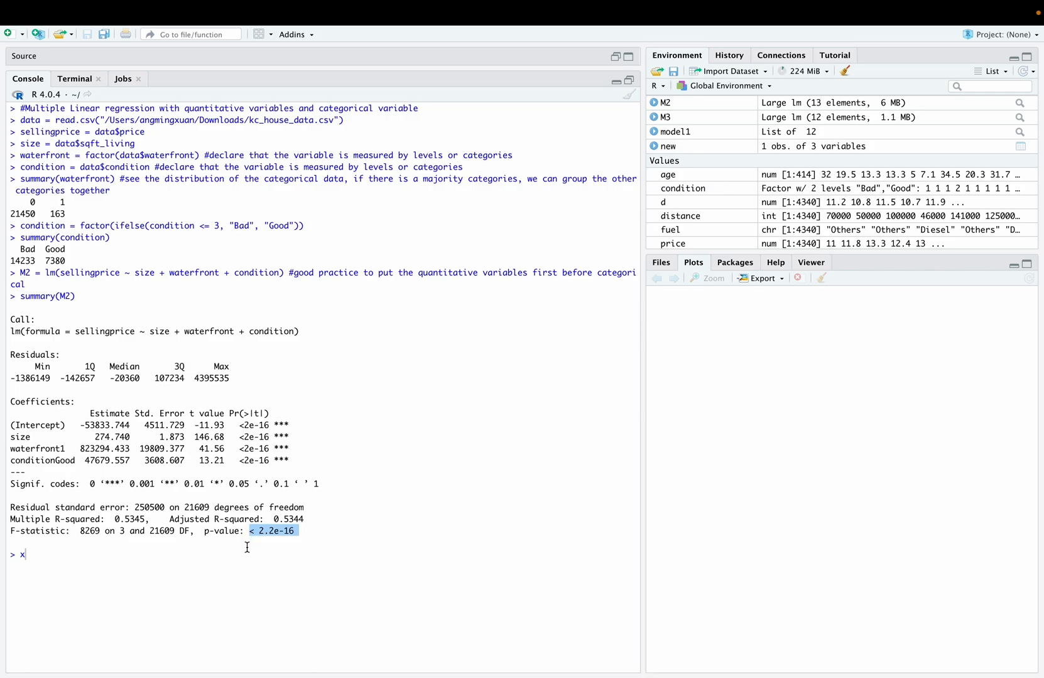
{"action": "left_click", "coordinate": [271, 531]}
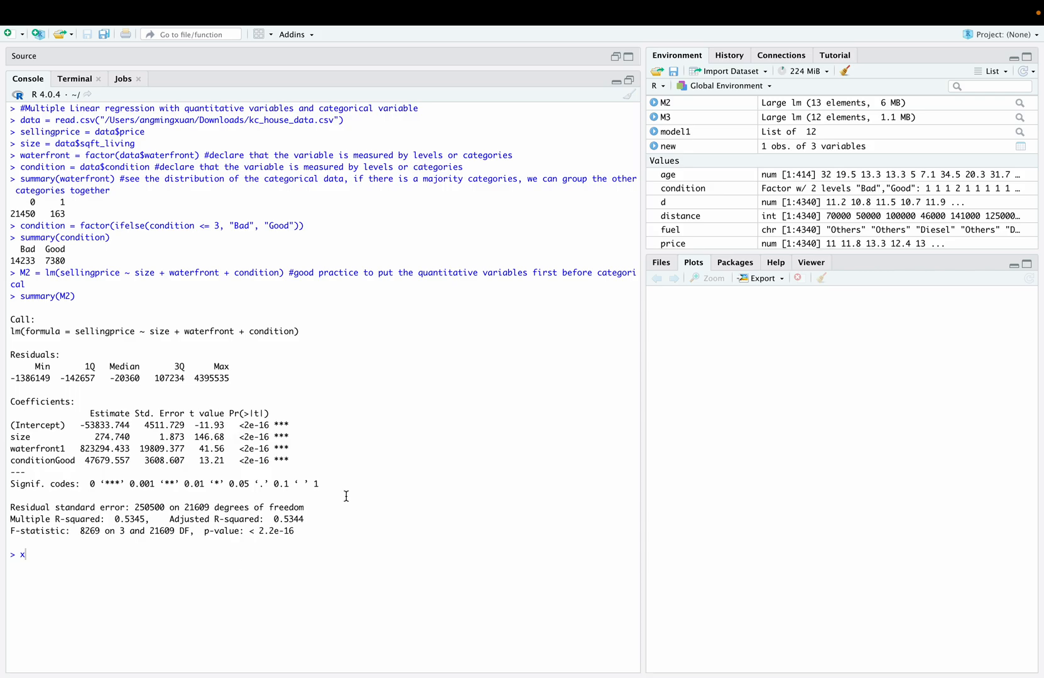
{"action": "key", "text": "Backspace"}
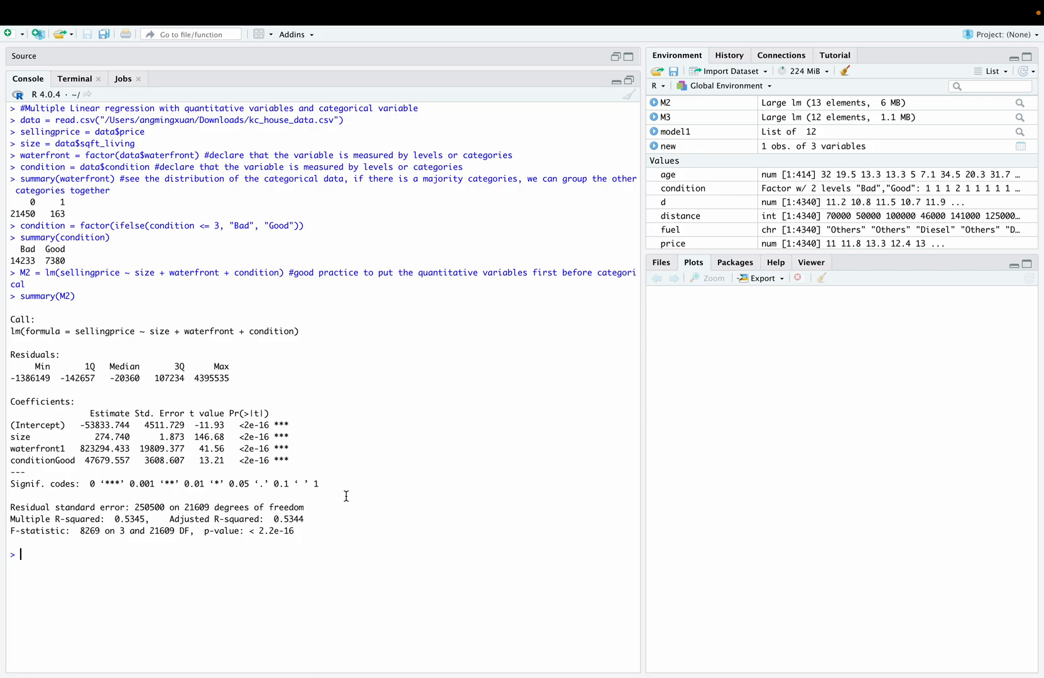
{"action": "mouse_move", "coordinate": [385, 132]}
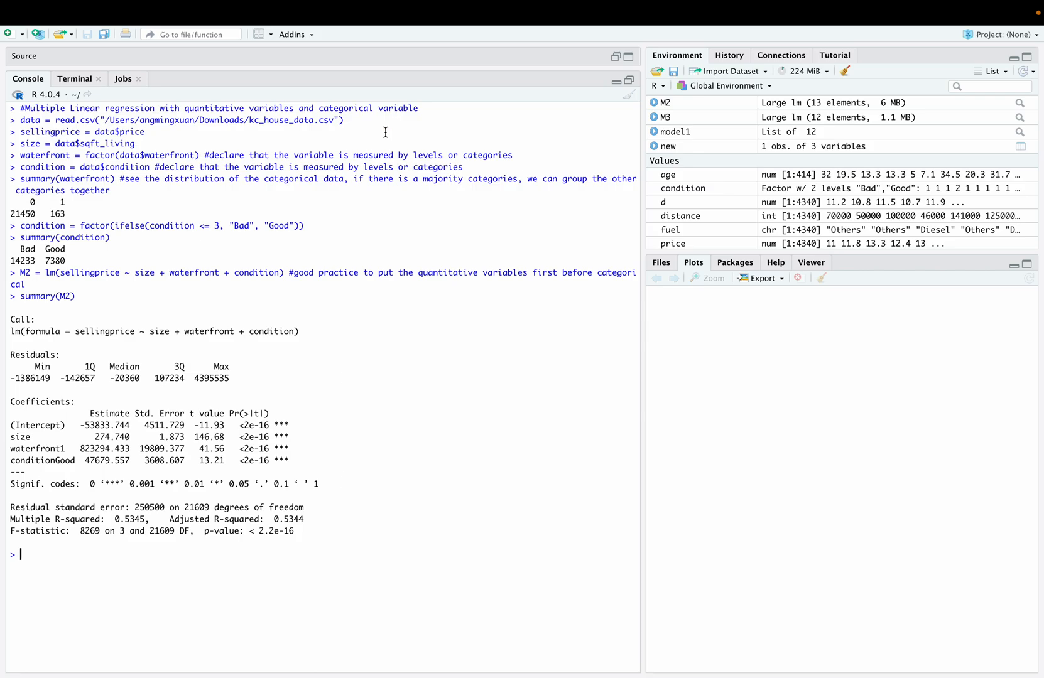